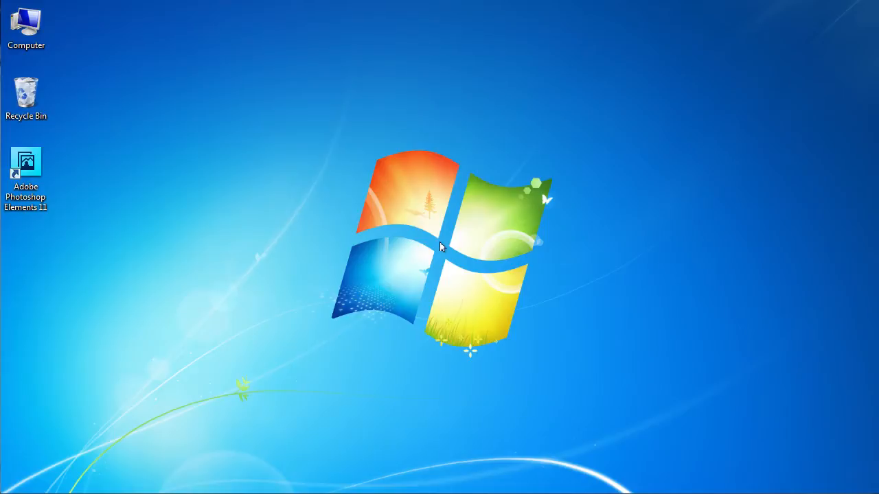
Step: Launch Photoshop Elements 11 from its desktop shortcut
left_click(25, 168)
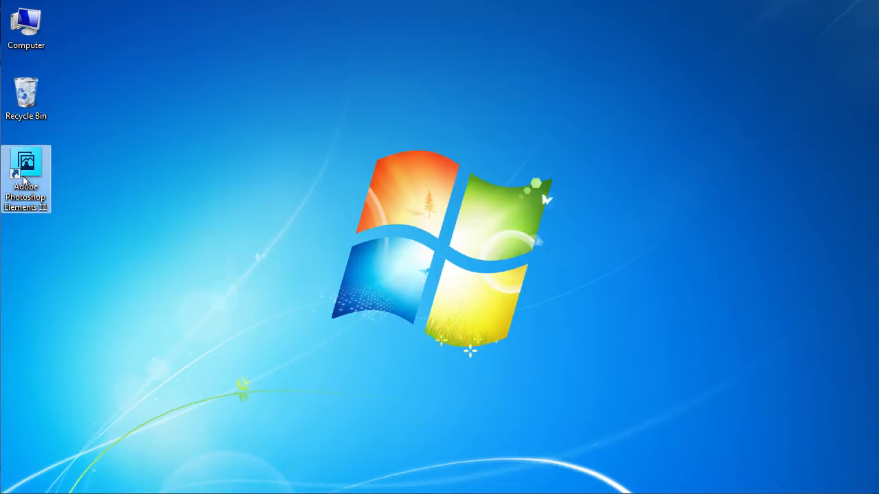
double_click(25, 162)
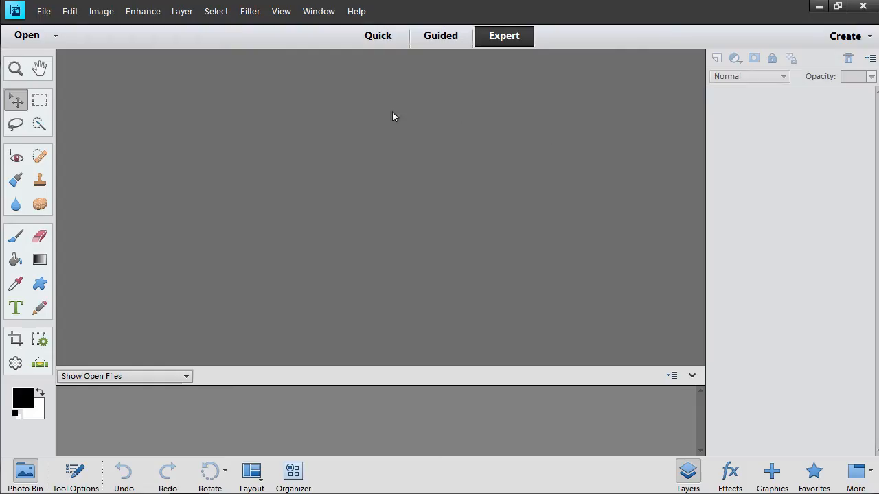
Step: Open the portrait photo 090041B from My Pictures
left_click(43, 11)
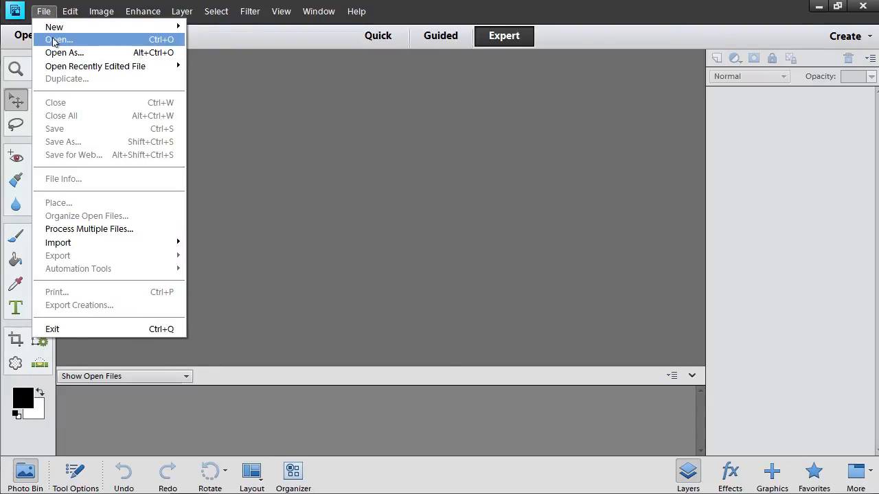
left_click(58, 39)
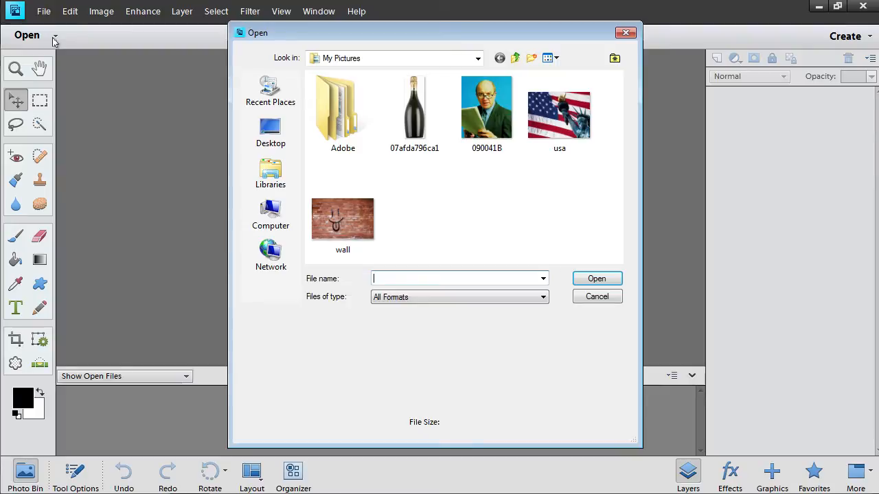
left_click(487, 107)
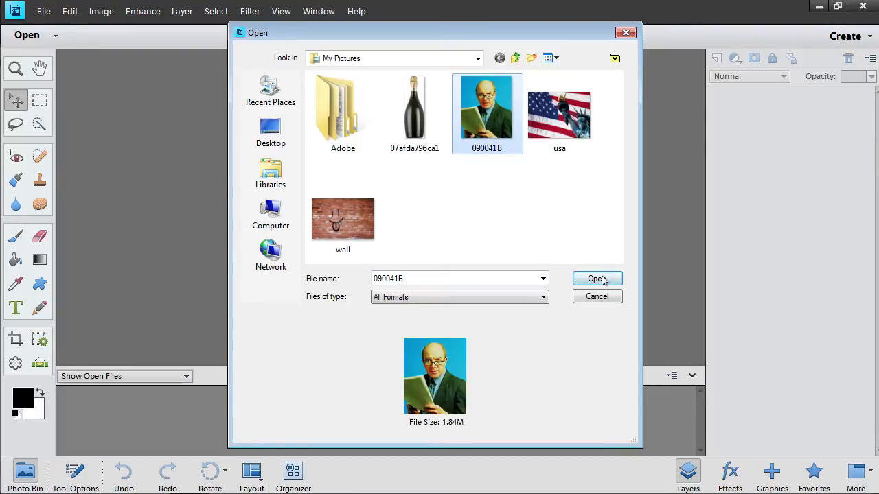
left_click(596, 278)
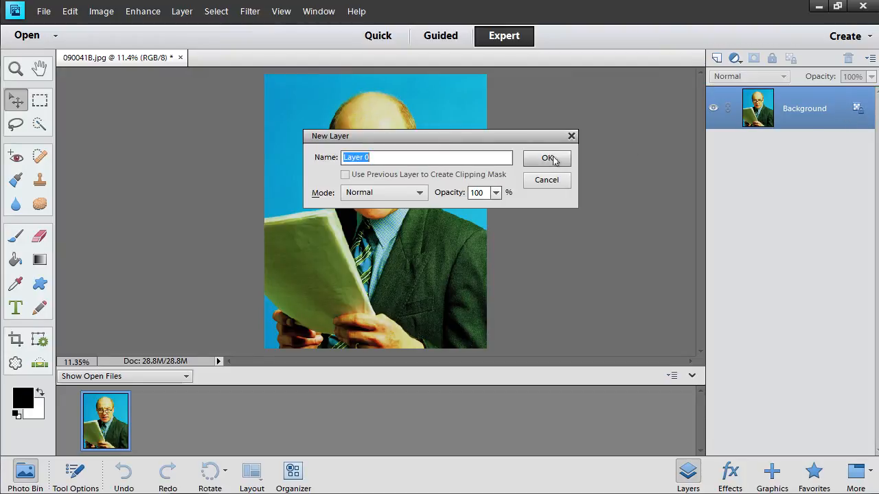
Step: Confirm the New Layer dialog to convert the Background into Layer 0
left_click(547, 158)
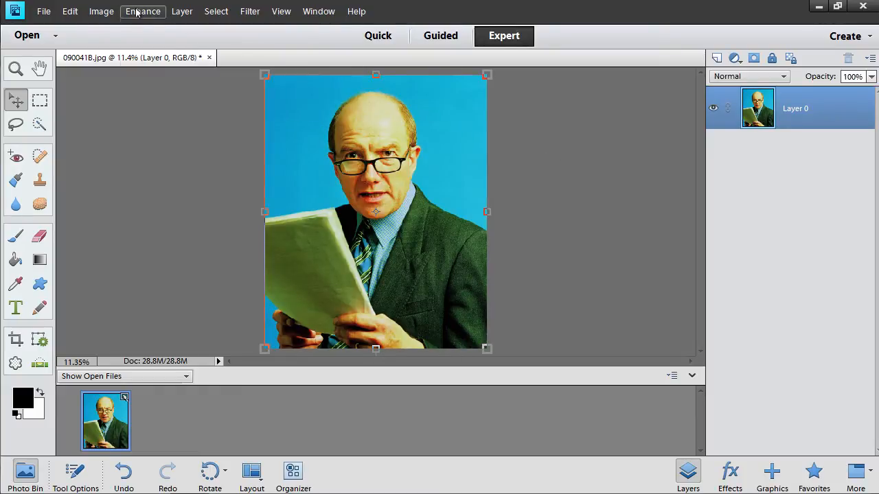
Step: Apply Enhance > Adjust Color > Remove Color to make the portrait black and white
left_click(142, 11)
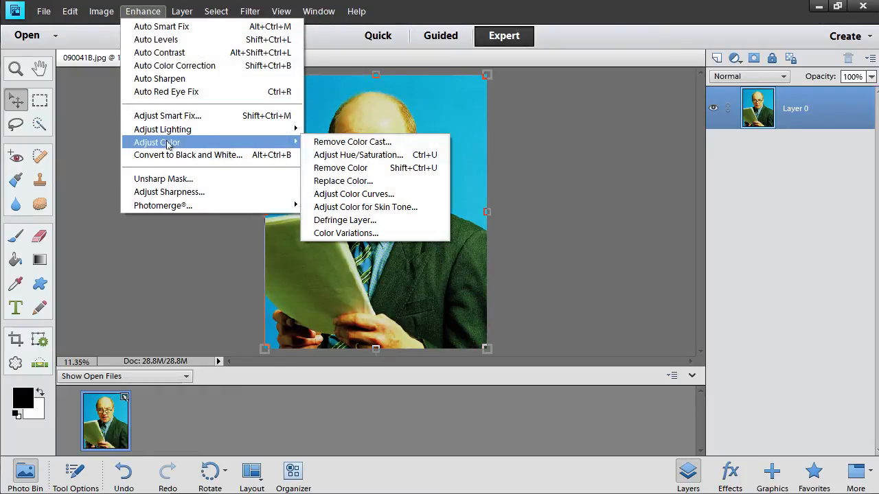
mouse_move(341, 168)
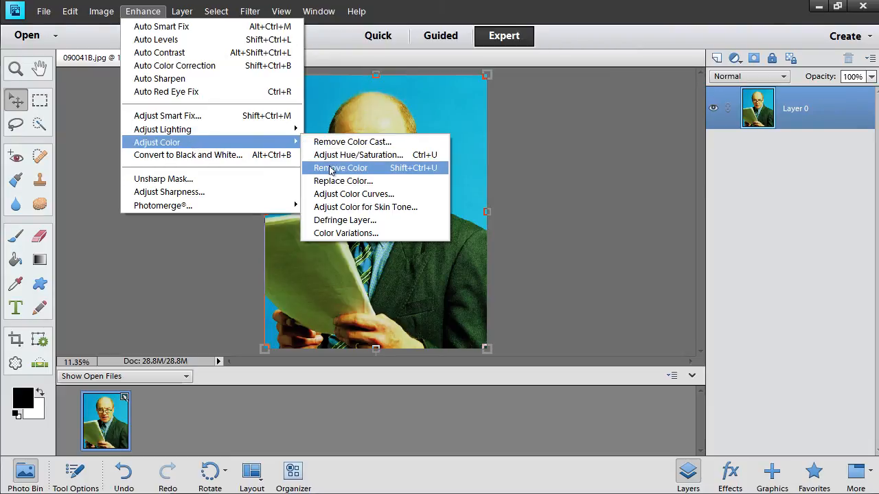
left_click(339, 168)
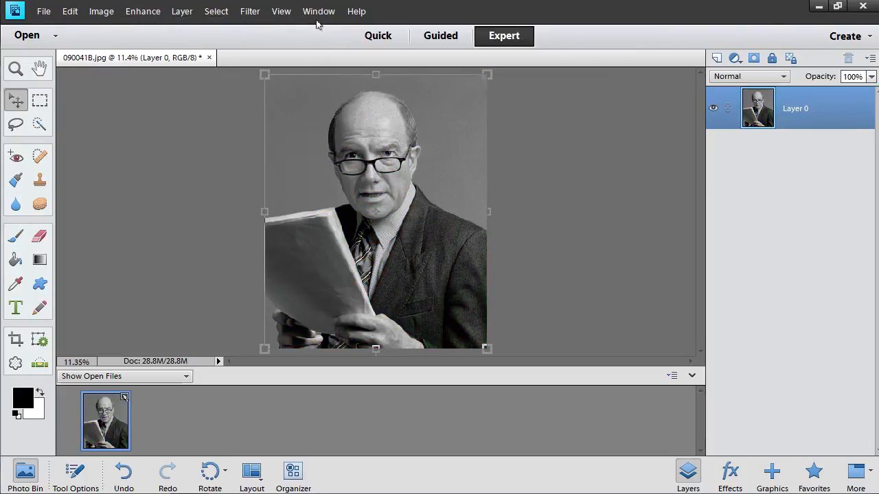
Step: Apply the sepia style from Photographic Effects to Layer 0, then show the Layers panel
left_click(318, 10)
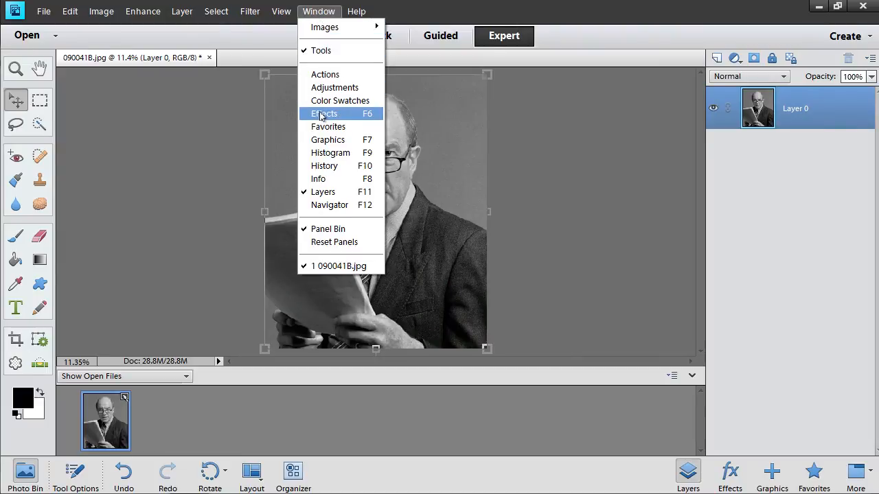
left_click(325, 113)
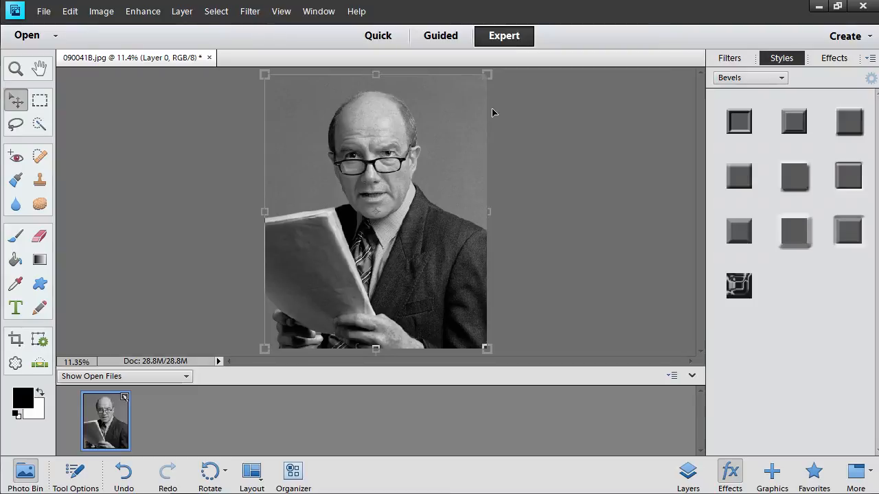
left_click(750, 77)
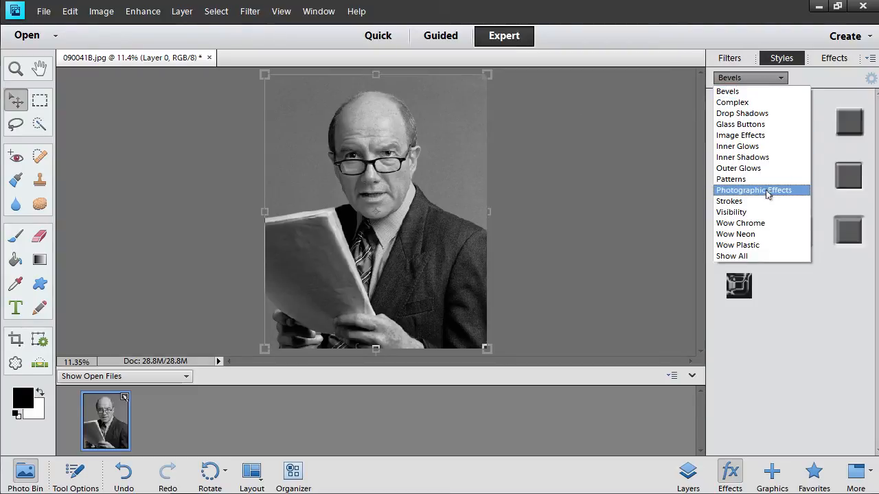
left_click(754, 190)
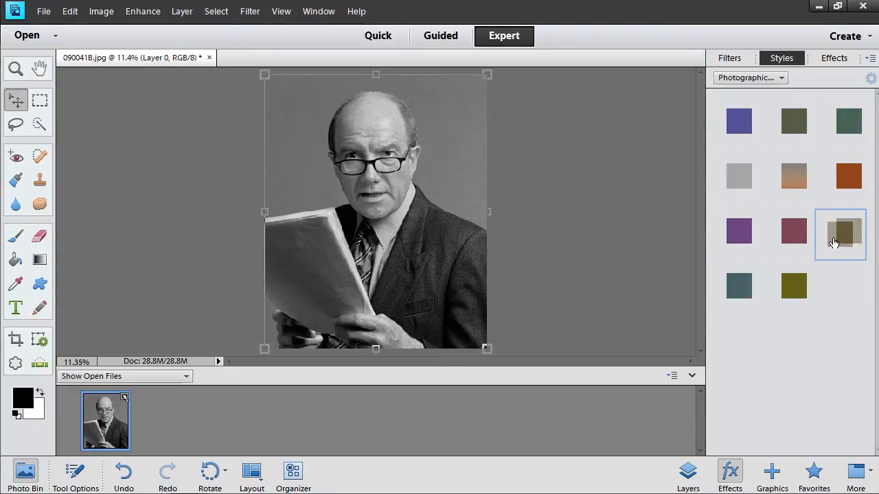
left_click(848, 231)
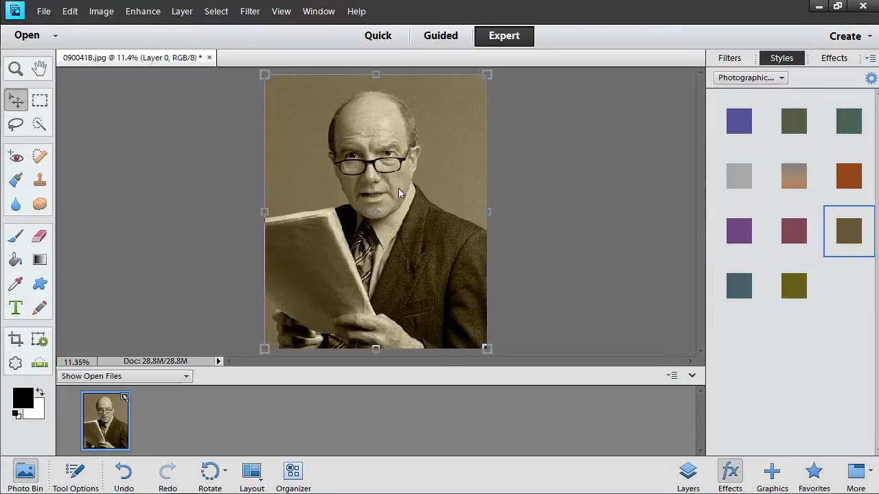
left_click(687, 474)
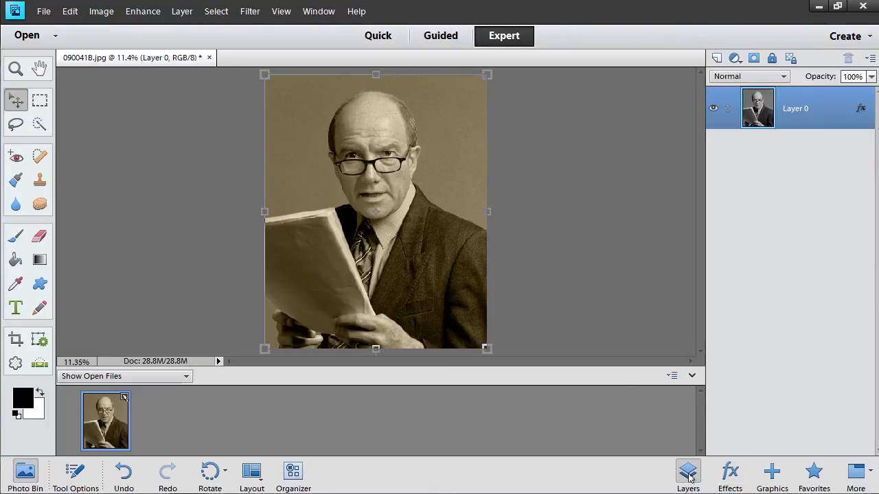
Step: Add a Levels adjustment layer from the Layers panel's adjustment menu
left_click(736, 58)
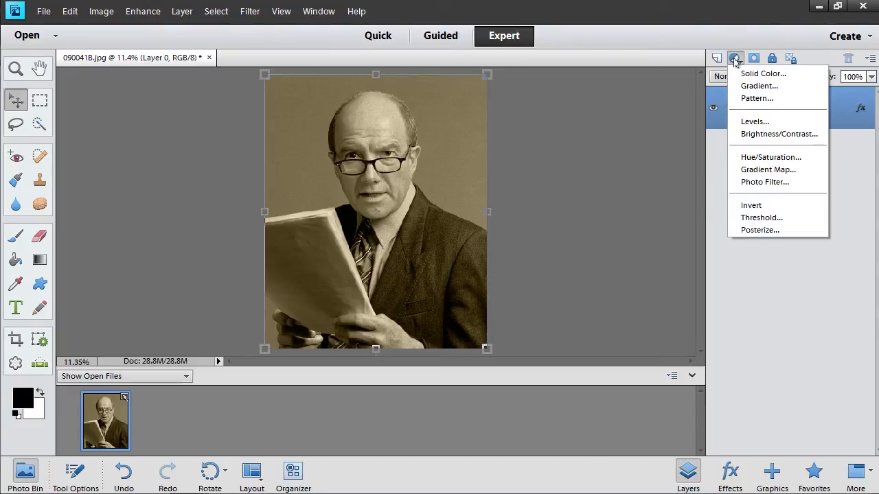
mouse_move(754, 121)
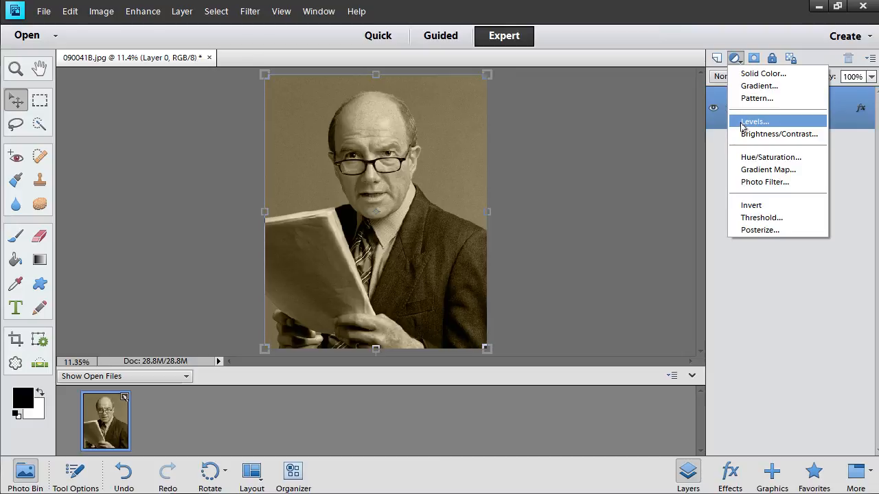
left_click(754, 122)
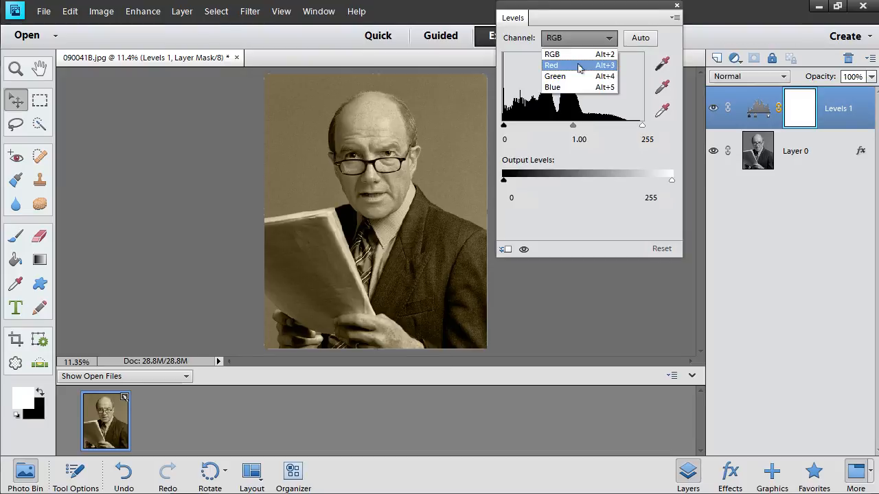
Step: Set the Red channel midtone to about 1.12 and output black to 5
left_click(551, 64)
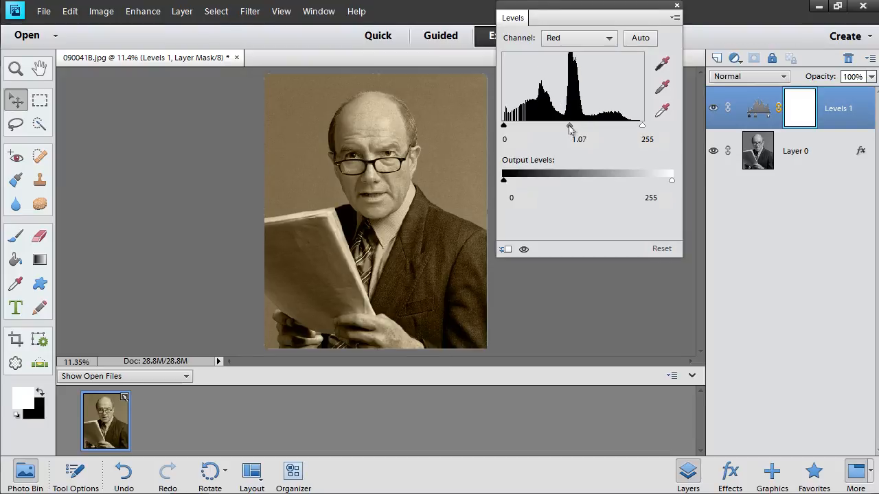
left_click_drag(570, 127, 567, 126)
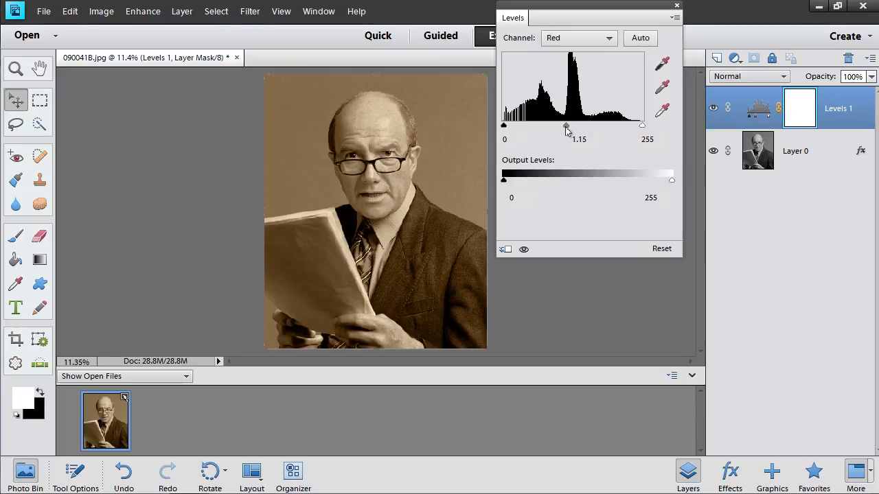
left_click_drag(503, 180, 508, 180)
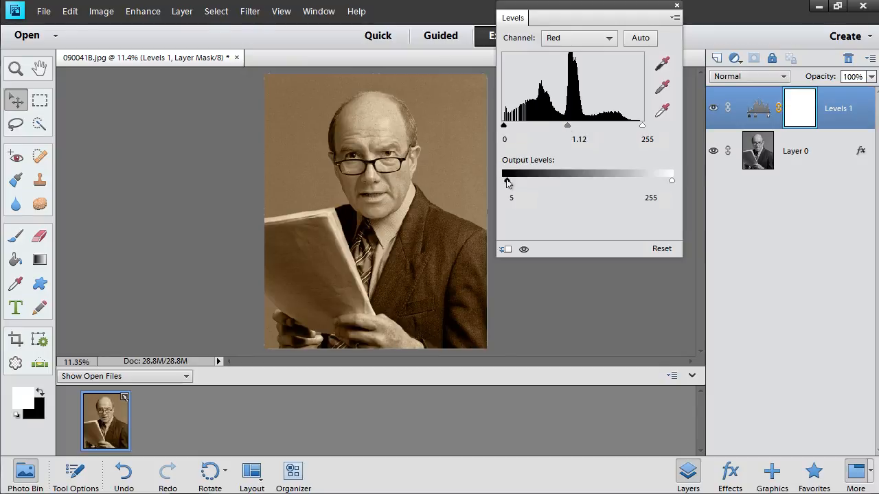
left_click(677, 6)
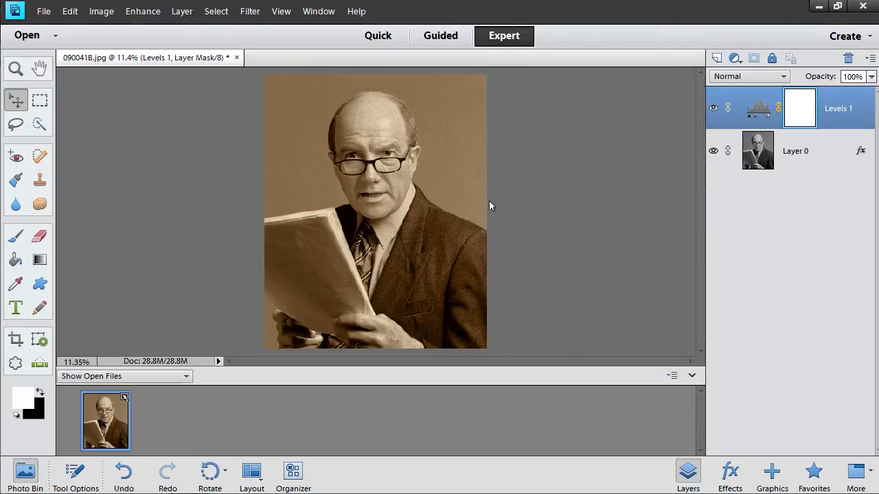